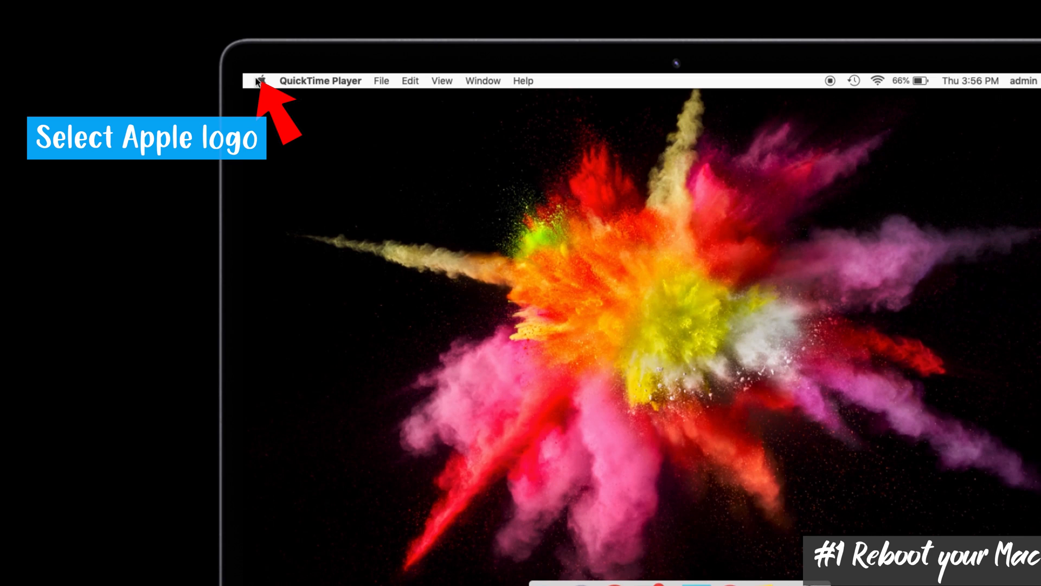
Open the Apple menu to reach the Restart option.
left_click(258, 81)
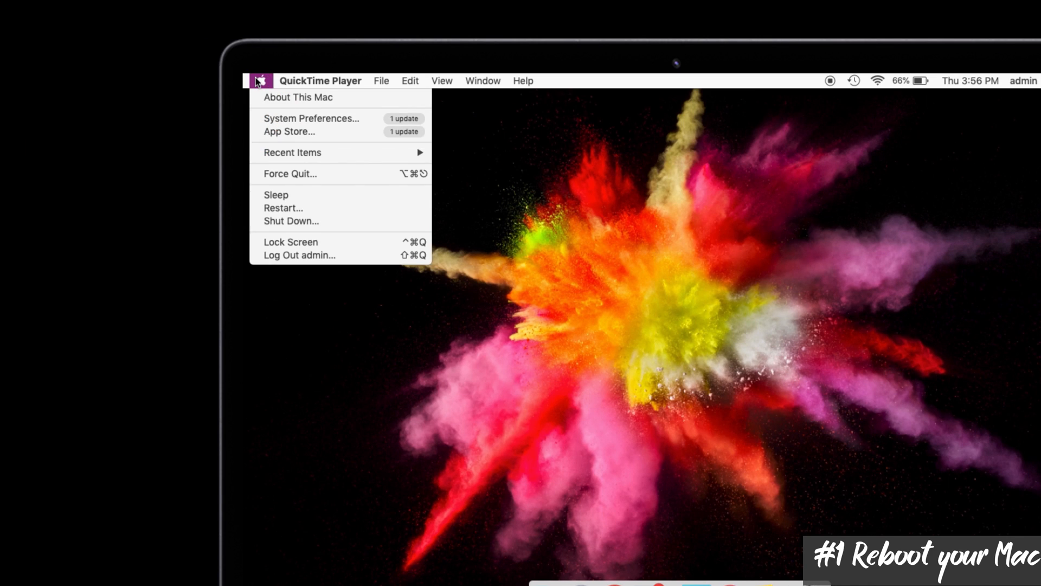
mouse_move(284, 207)
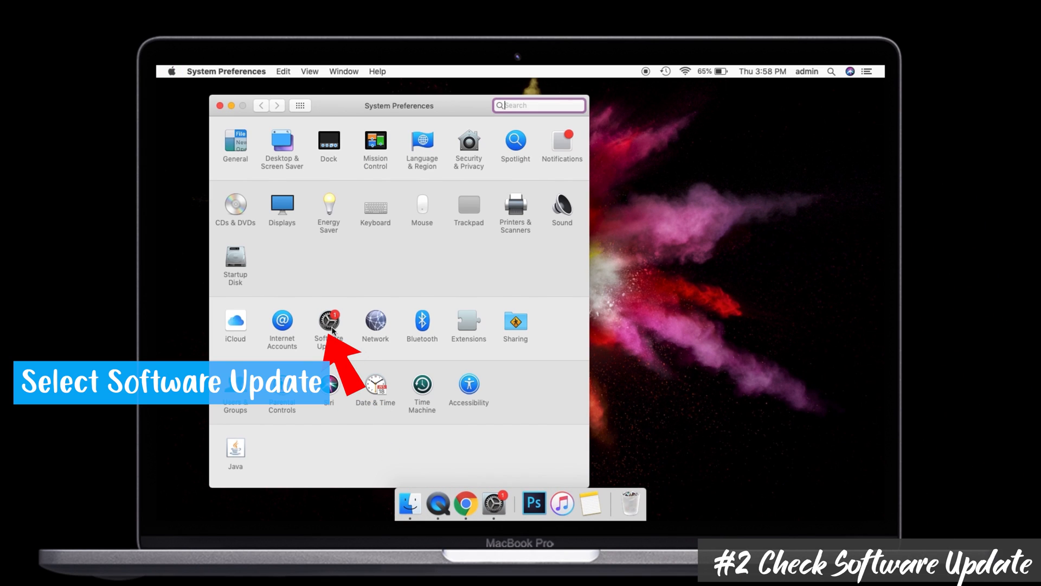
Open Software Update in System Preferences to check for updates.
left_click(328, 324)
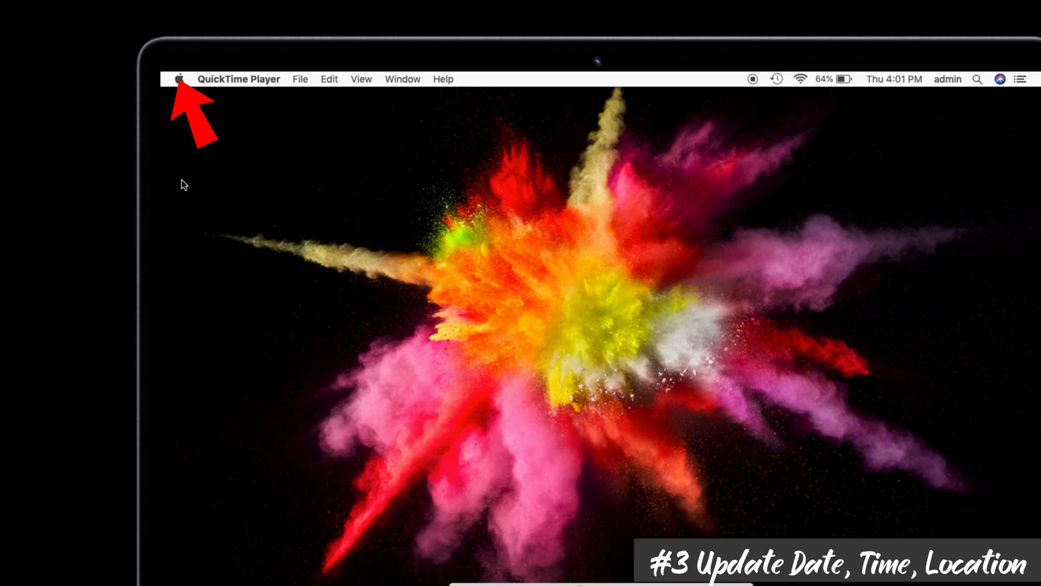
In Date & Time's Time Zone tab, set India Standard Time automatically from location.
left_click(178, 78)
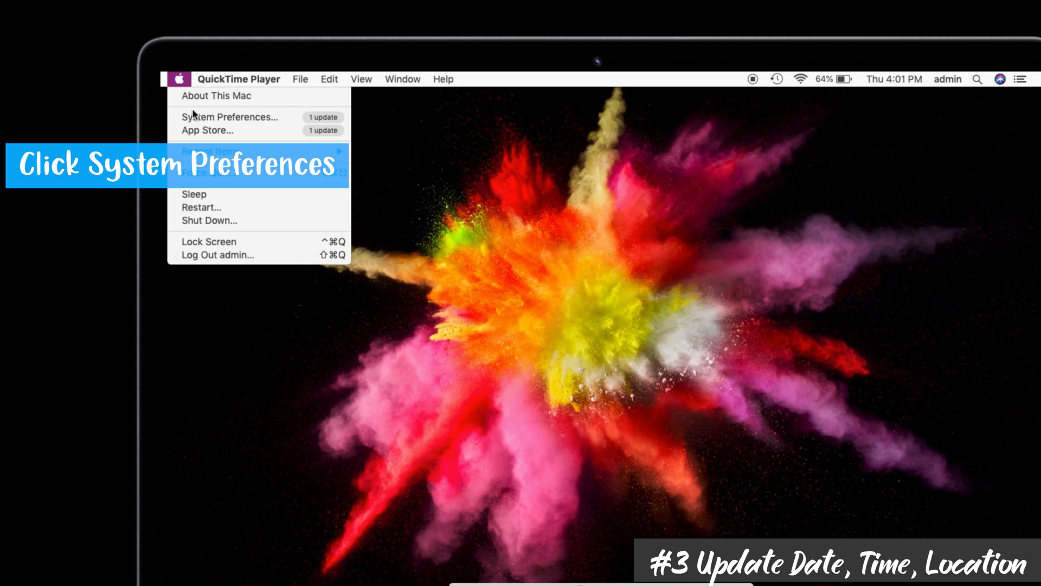
left_click(229, 117)
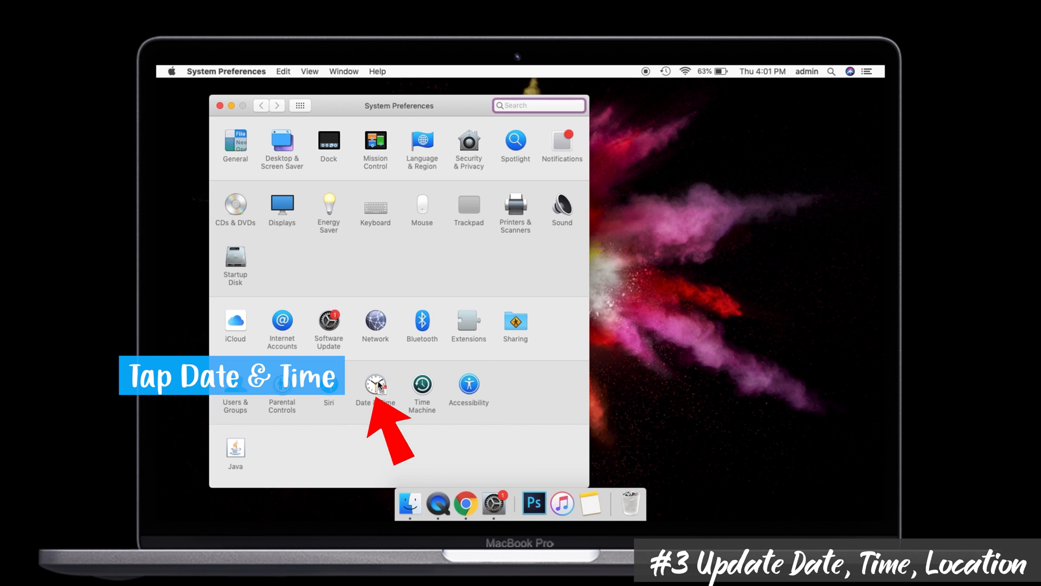
left_click(376, 385)
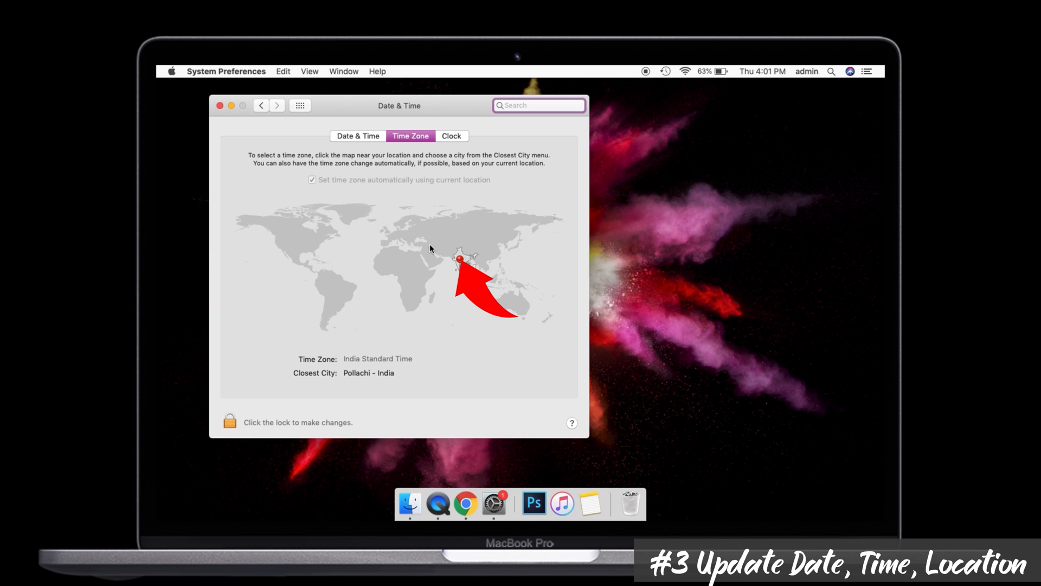
left_click(538, 105)
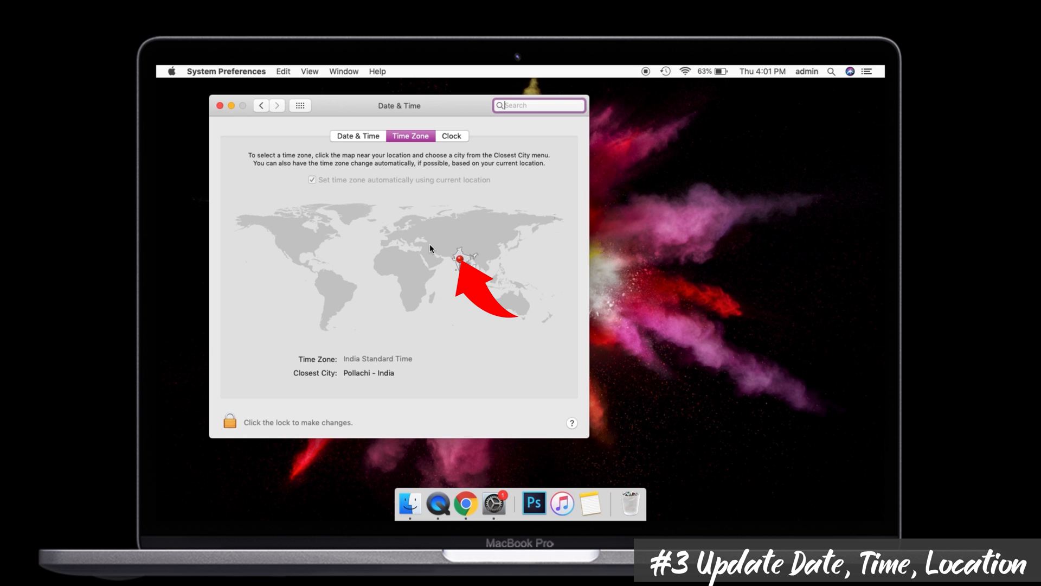